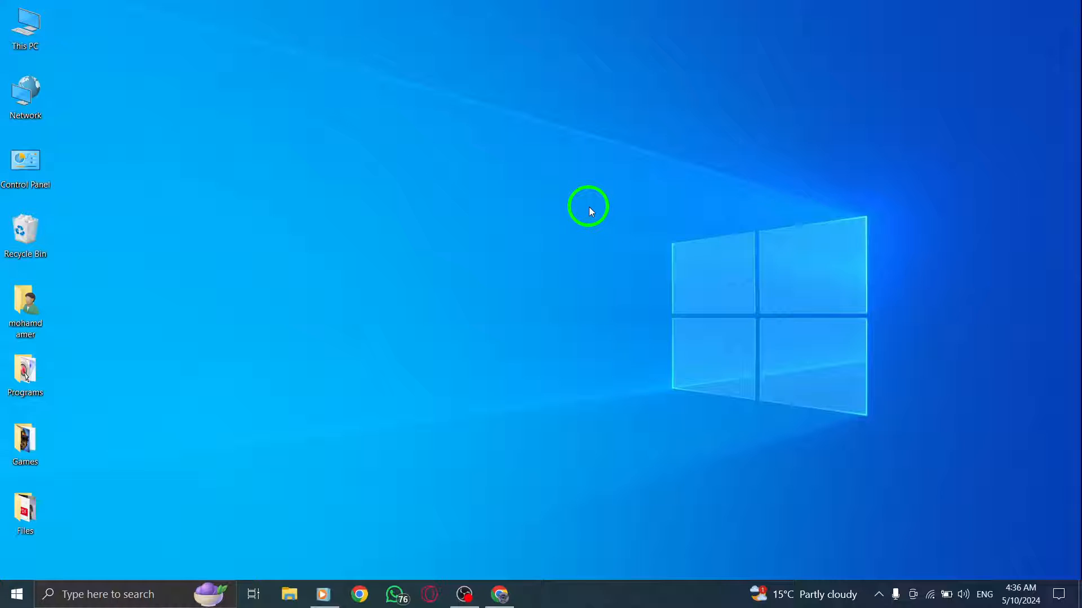
mouse_move(490, 402)
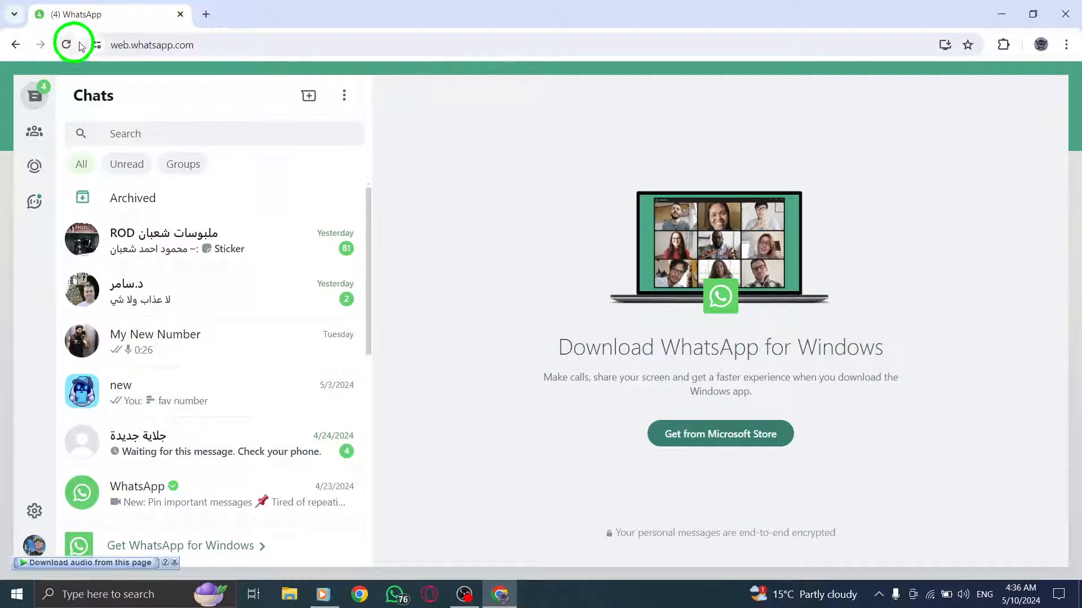
- Reload WhatsApp Web and start Clear browsing data from Chrome's three-dot menu
left_click(1037, 45)
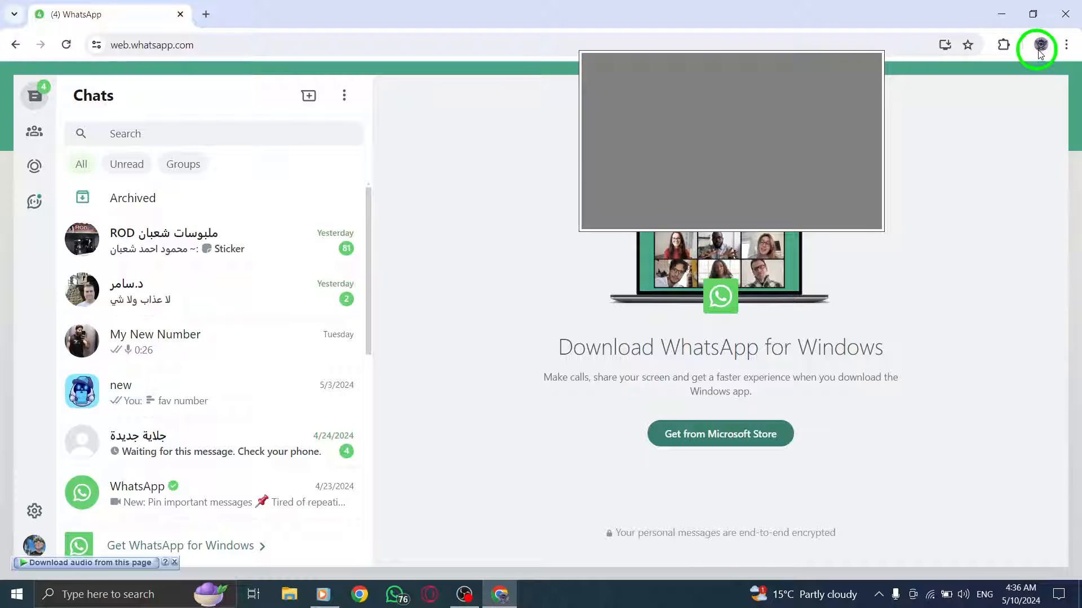
left_click(1065, 44)
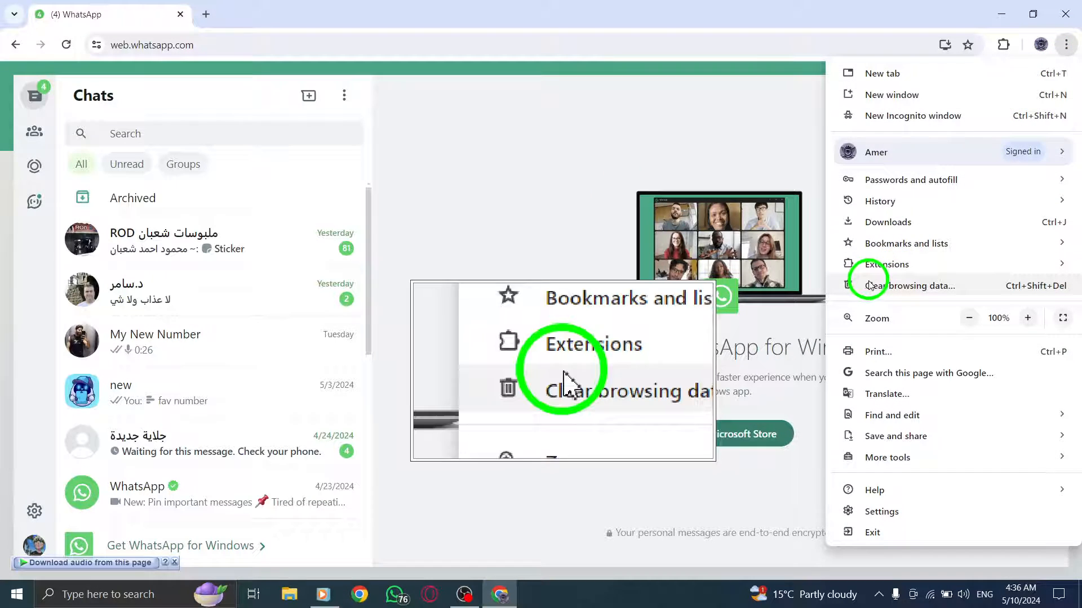
left_click(914, 285)
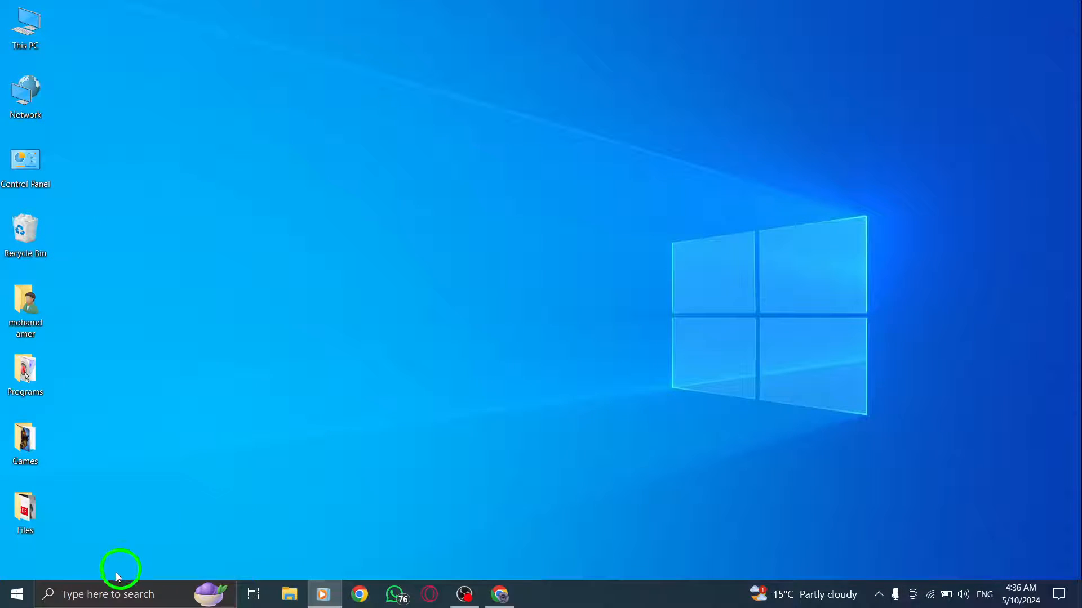
- Bring up the Start menu to reach Power > Restart
left_click(17, 594)
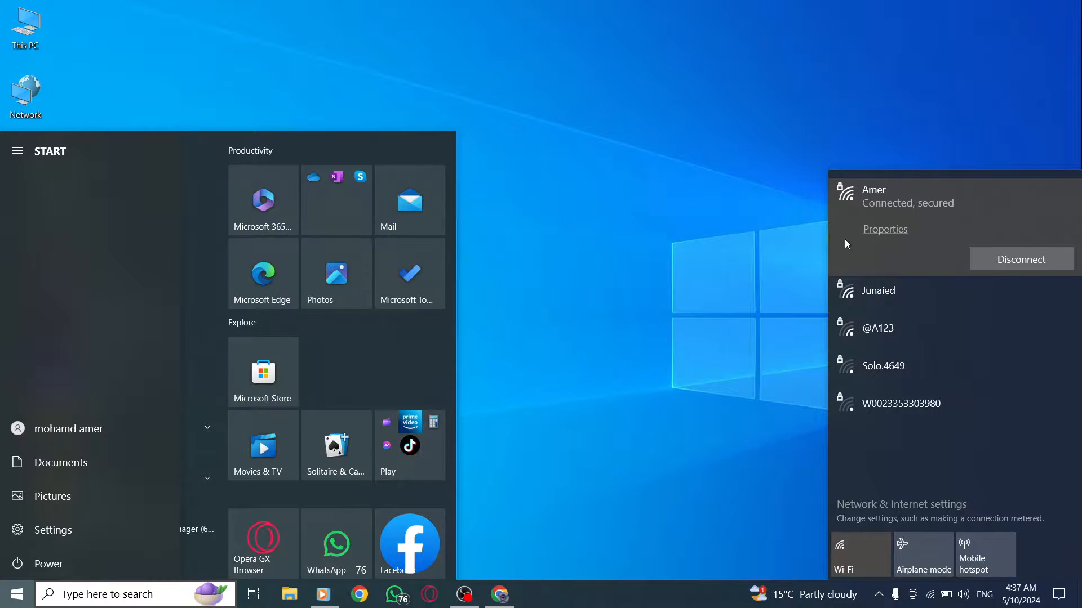
left_click(679, 238)
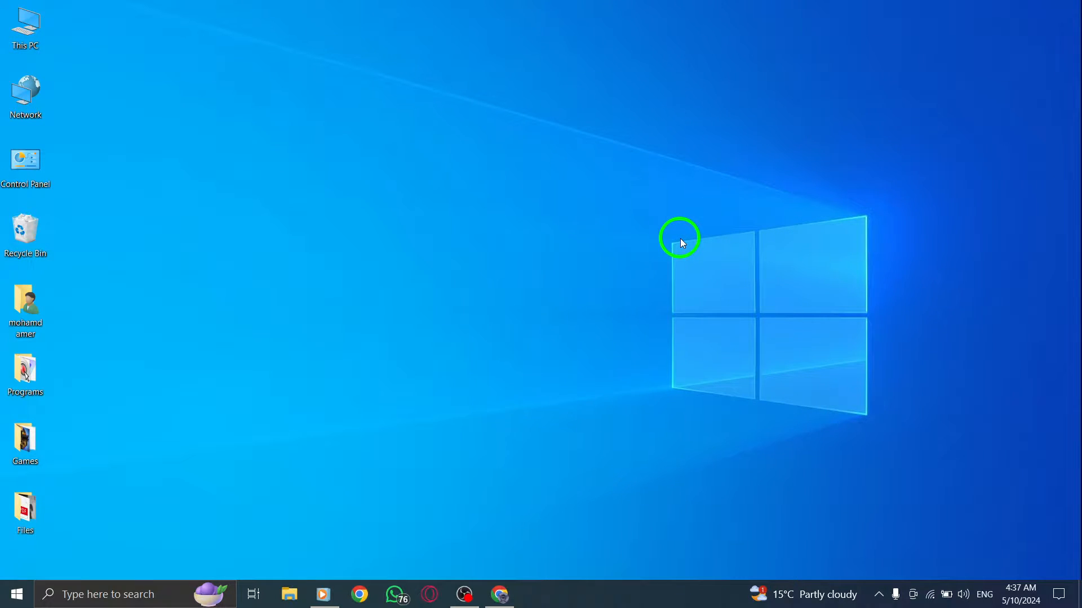